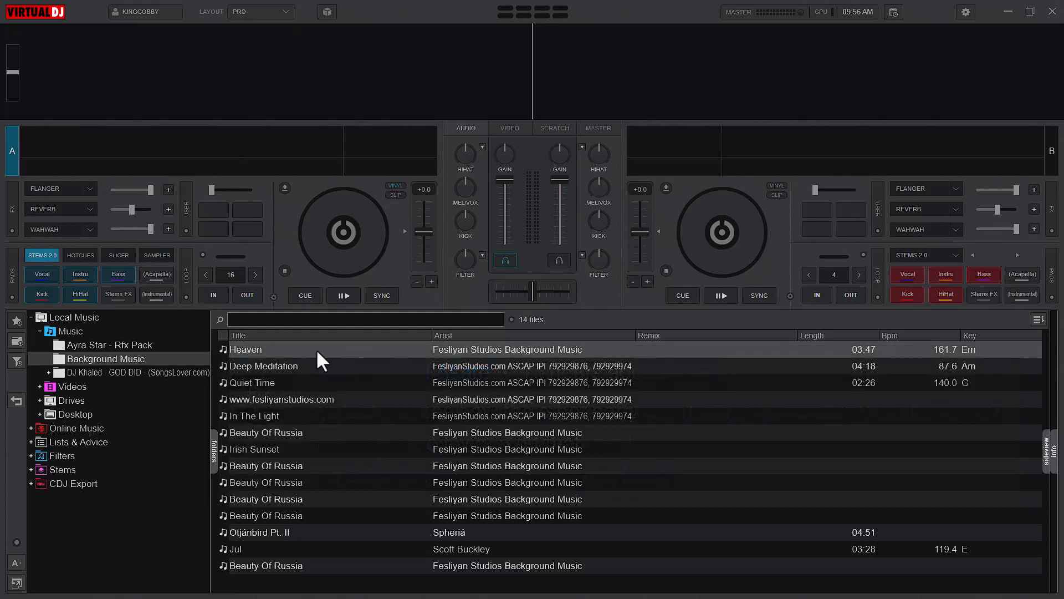
Load Heaven onto deck A and bring up VirtualDJ's settings window
double_click(245, 349)
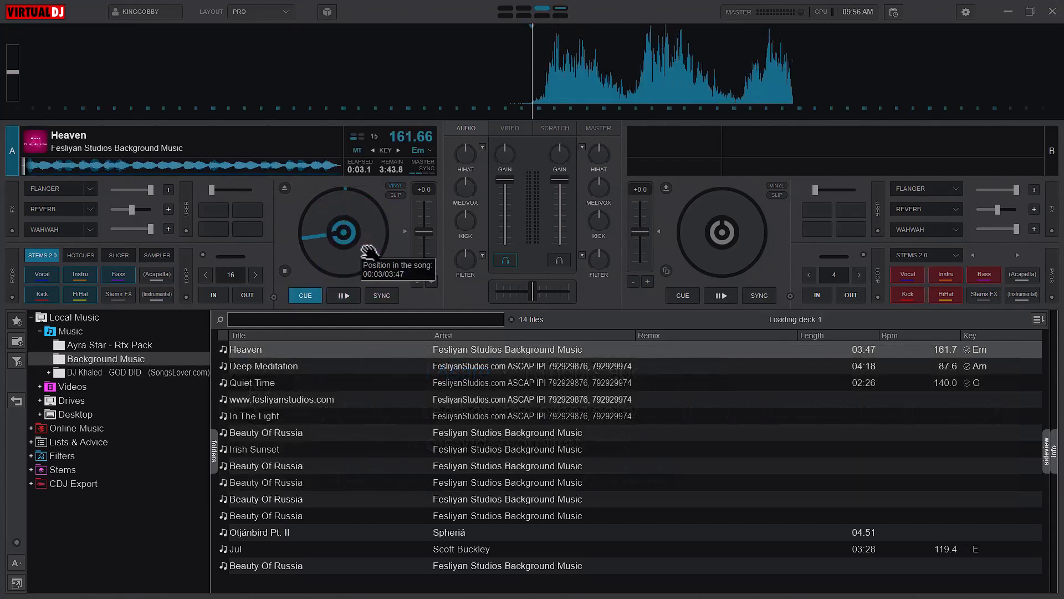
left_click(343, 295)
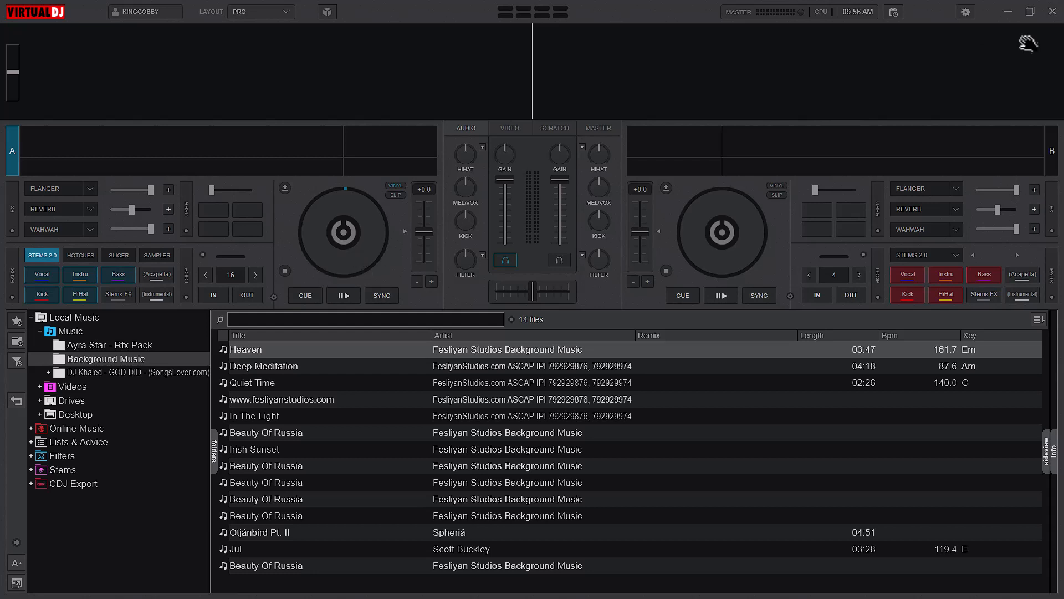
left_click(964, 11)
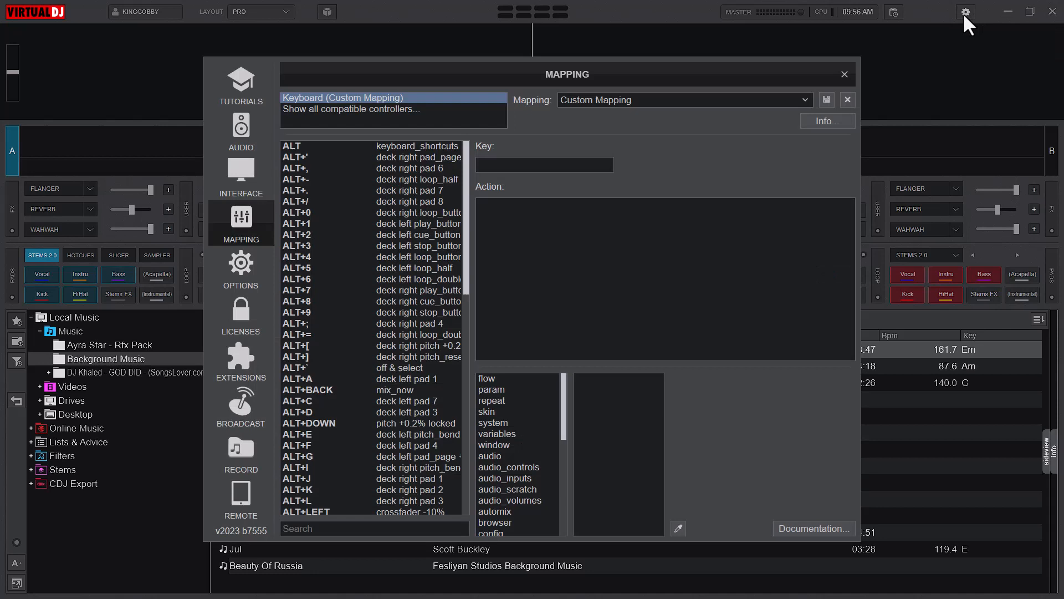
mouse_move(473, 162)
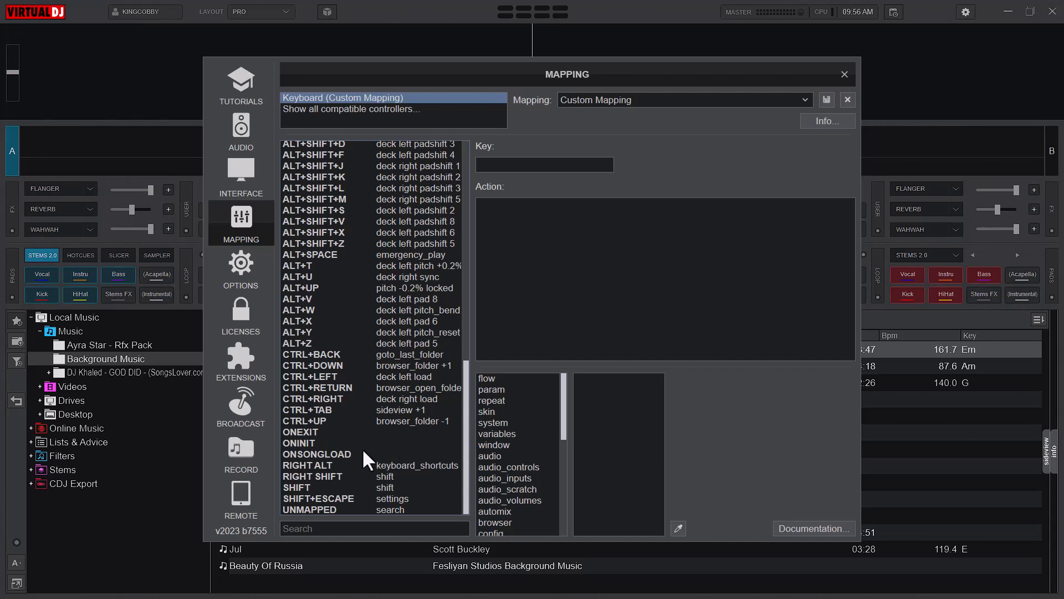
mouse_move(346, 464)
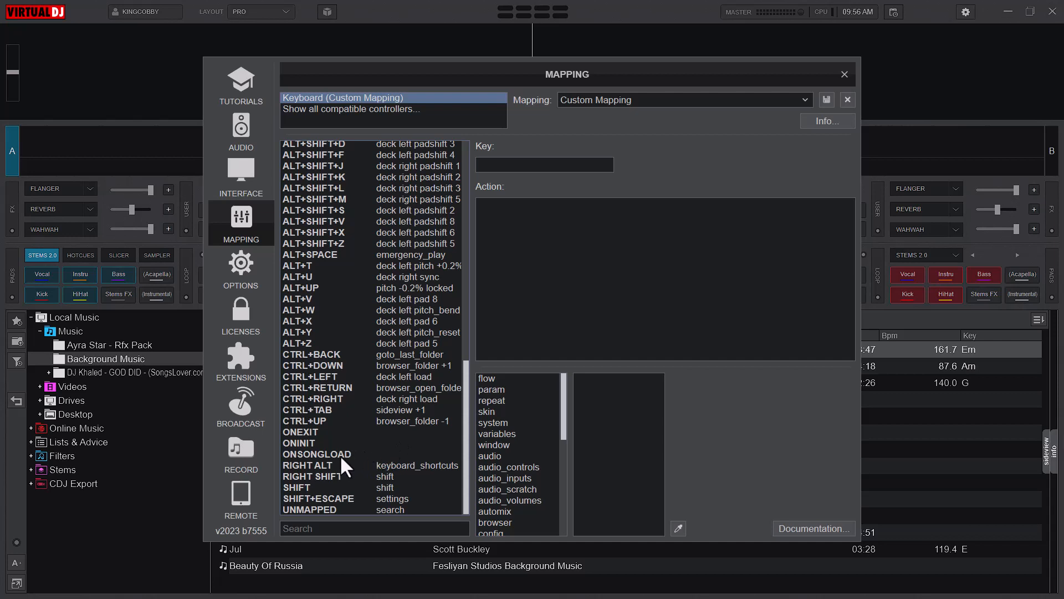
Assign the play action to ONSONGLOAD and save the custom keyboard mapping
left_click(316, 455)
type("play")
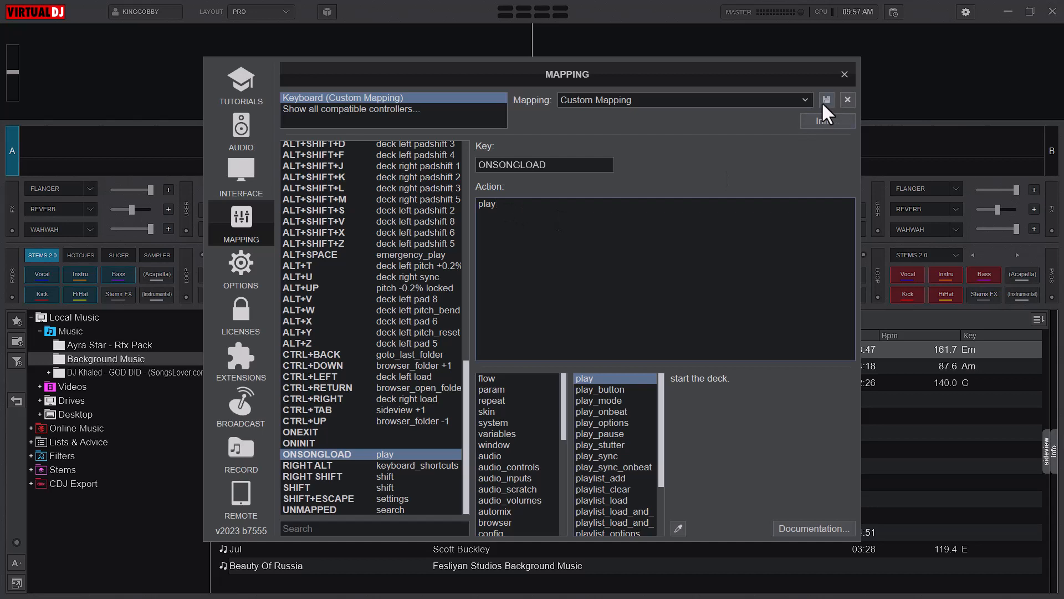
left_click(844, 74)
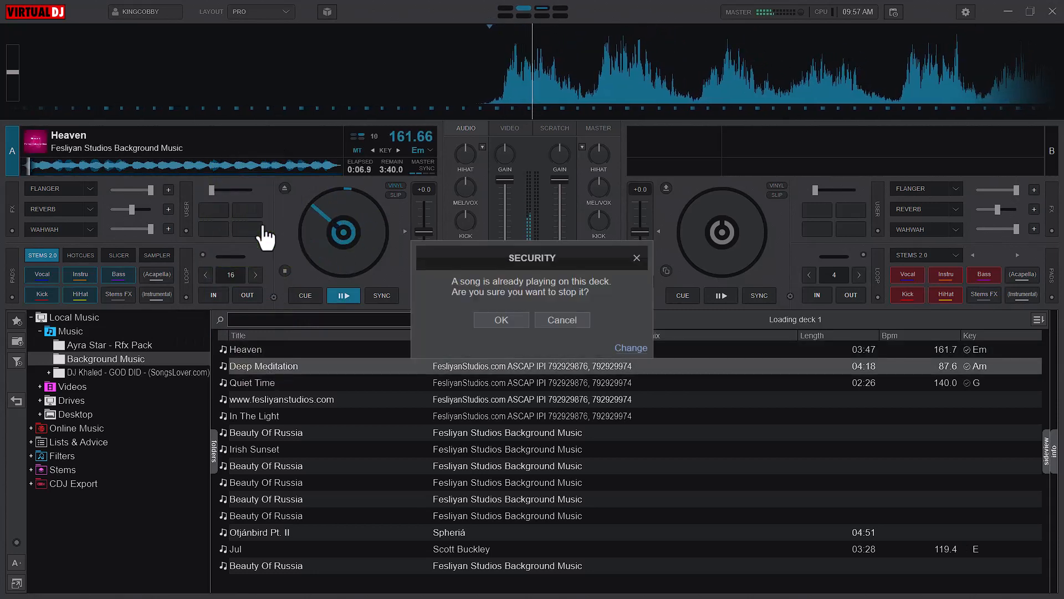
Confirm replacing the playing song so Deep Meditation loads onto deck A
left_click(501, 319)
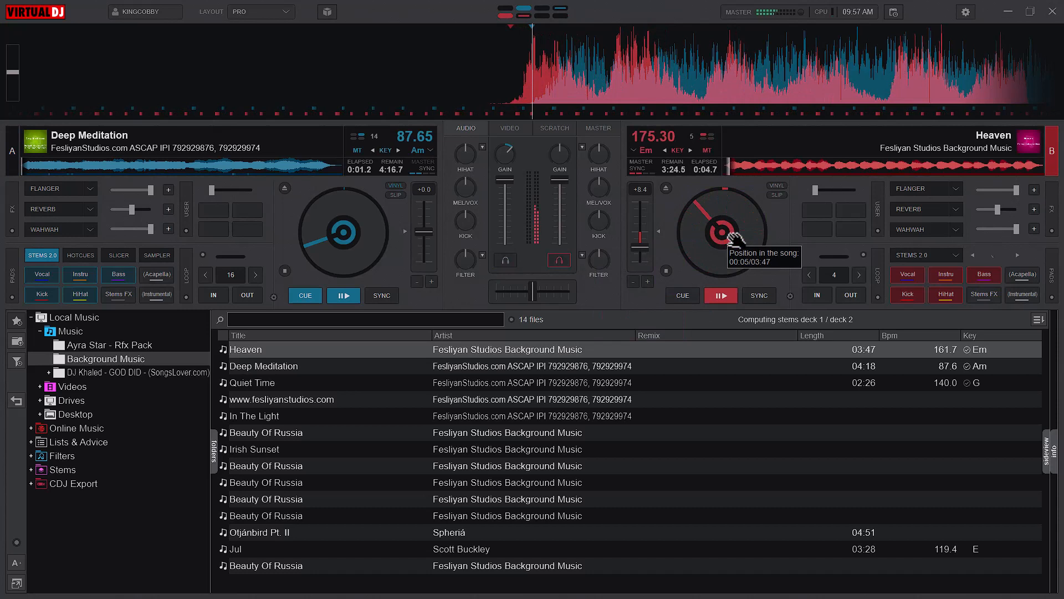
Stop Heaven on deck B and send it back to its cue point via CUE
left_click(682, 295)
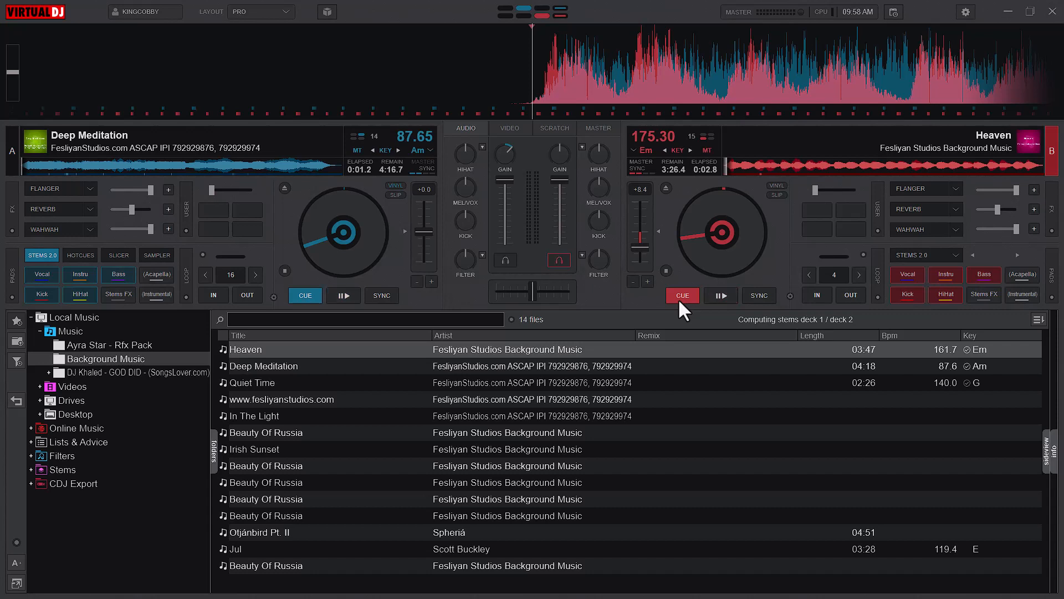
left_click(721, 295)
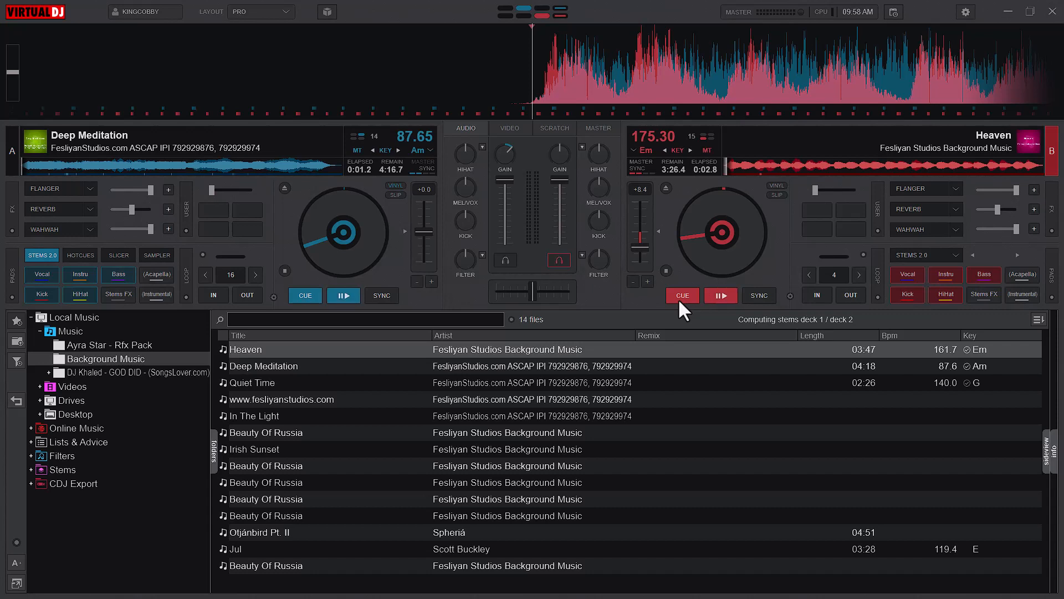